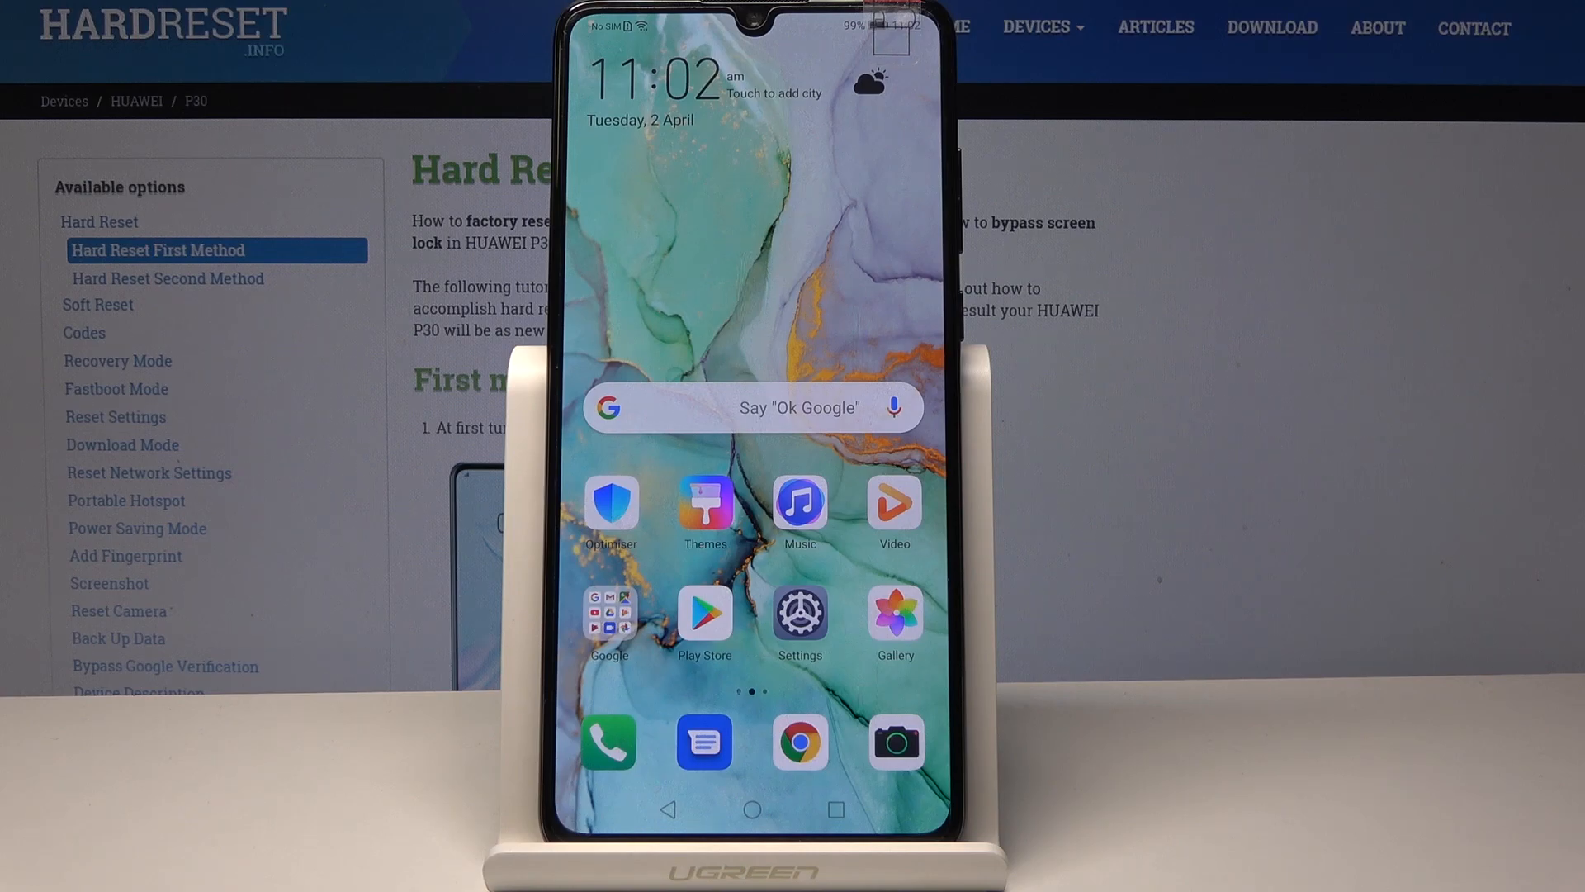
Open the phone's Settings from the home screen to reach the Apps list
left_click(799, 614)
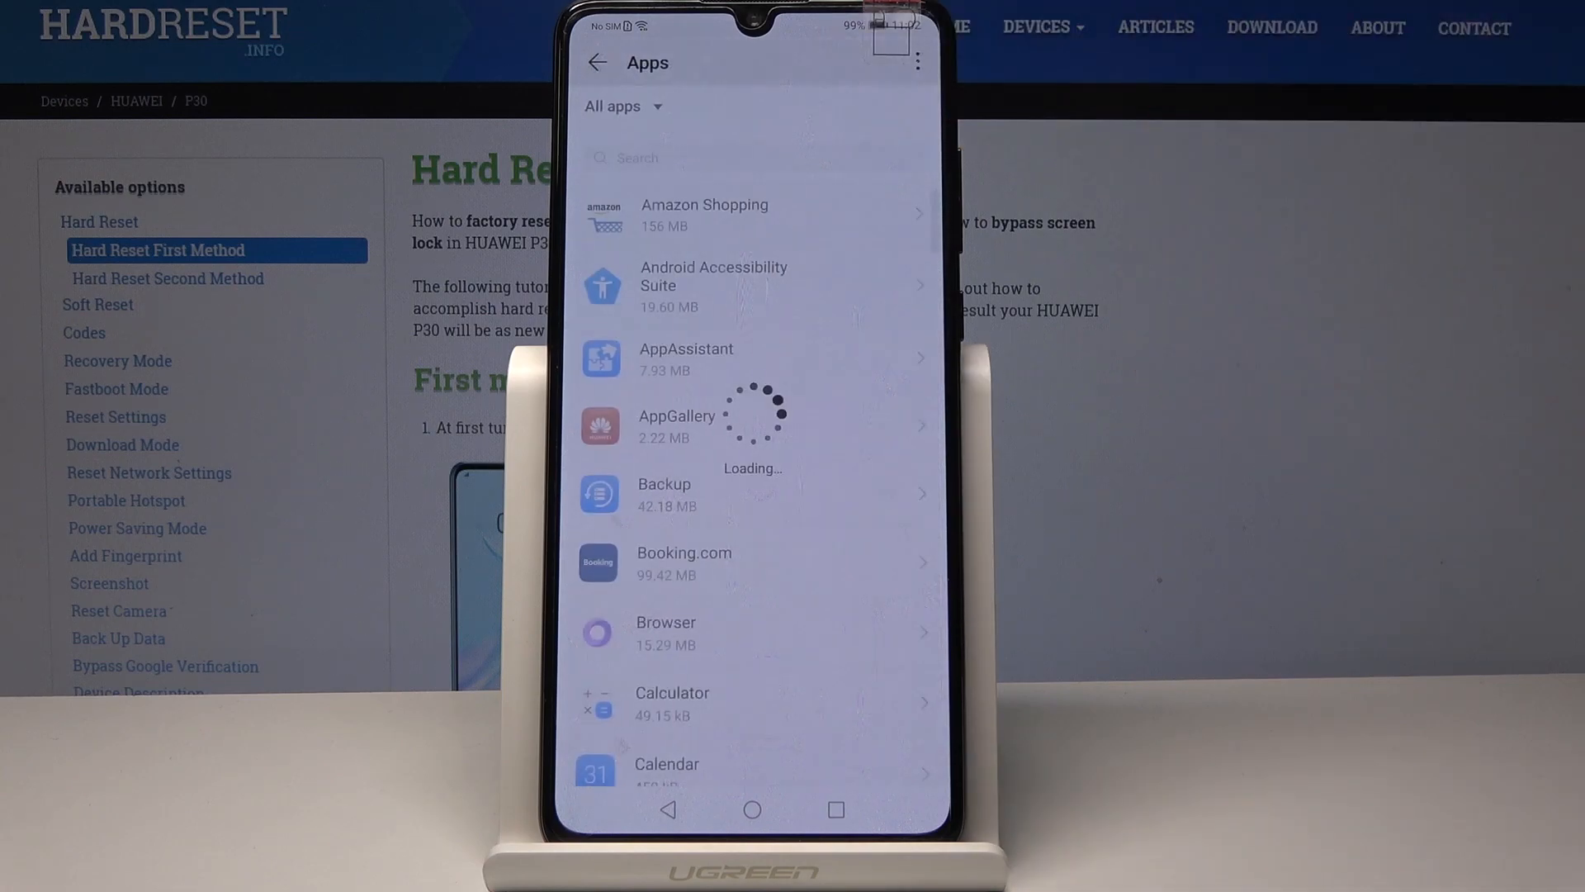
Navigate via the apps overflow menu to Special access and then Unrestricted data access
left_click(916, 61)
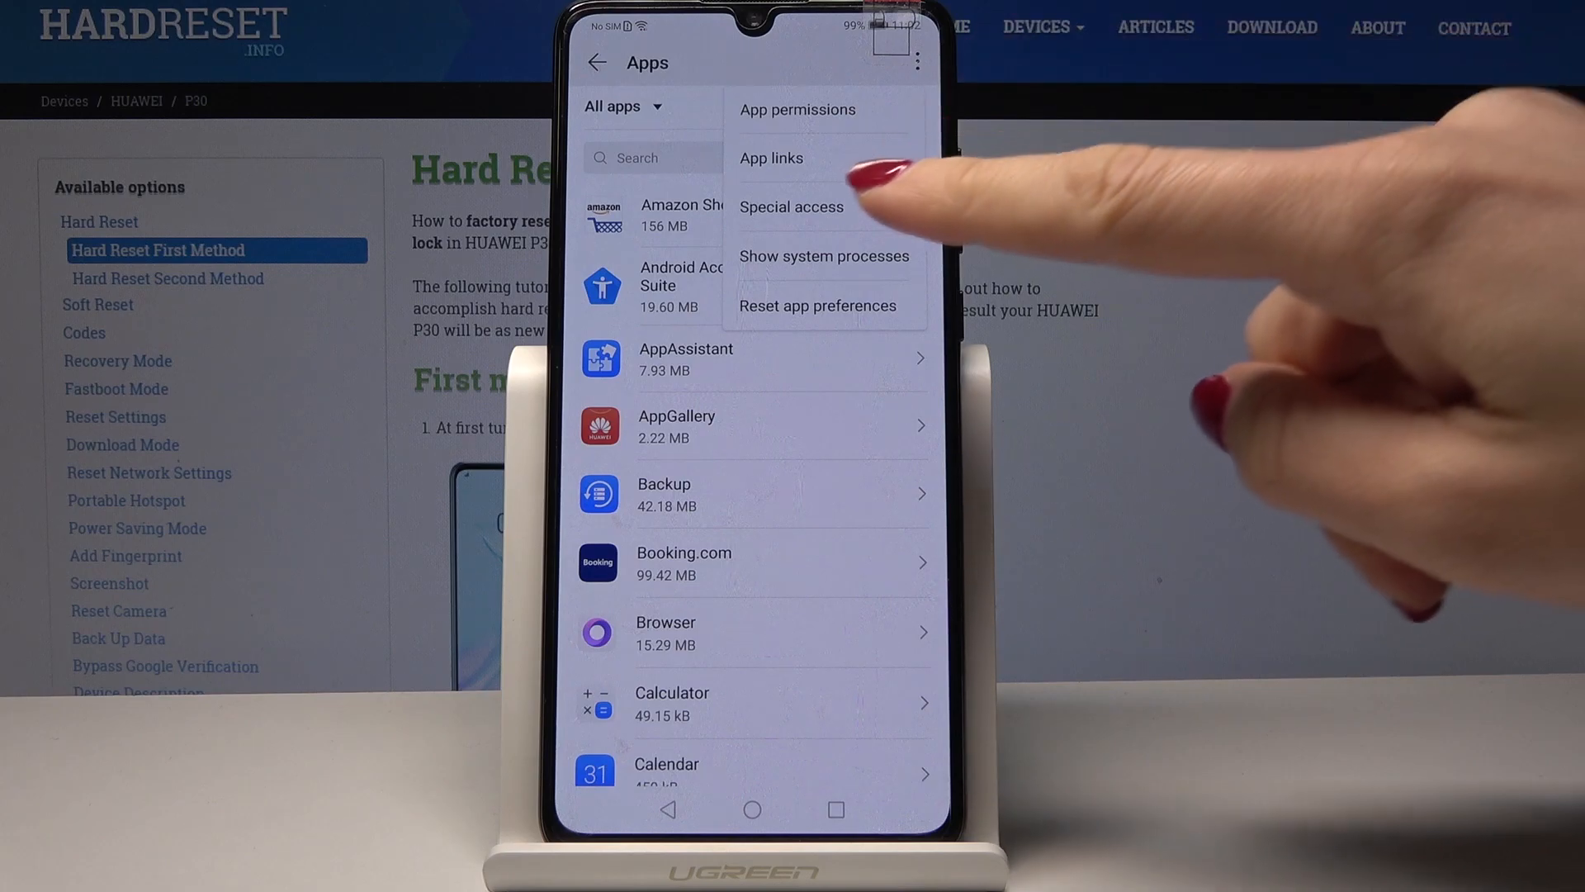
left_click(791, 207)
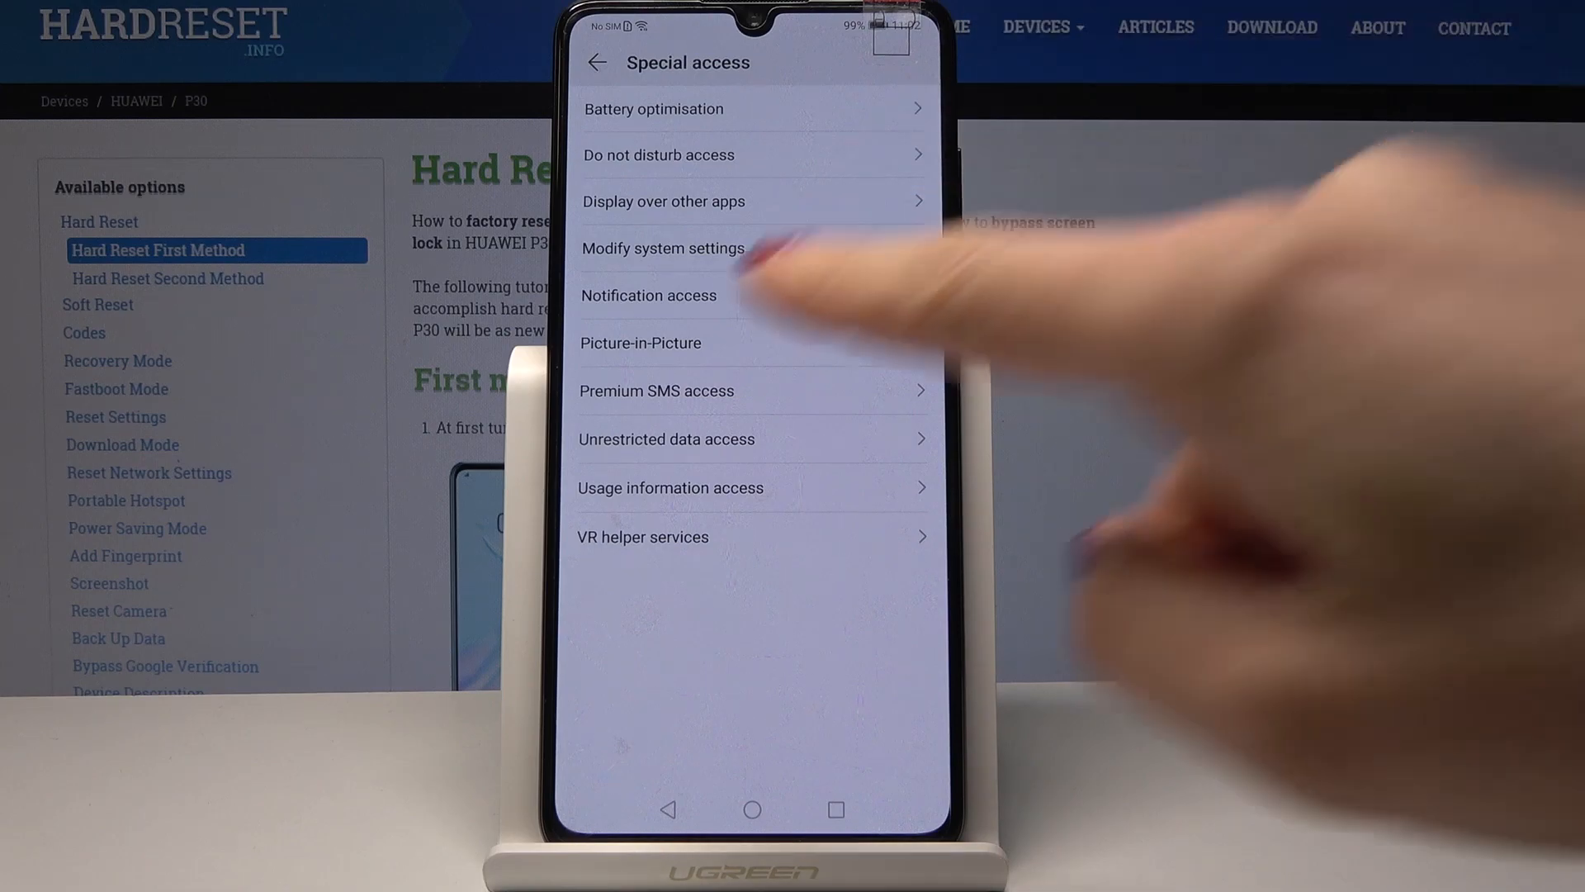
left_click(666, 440)
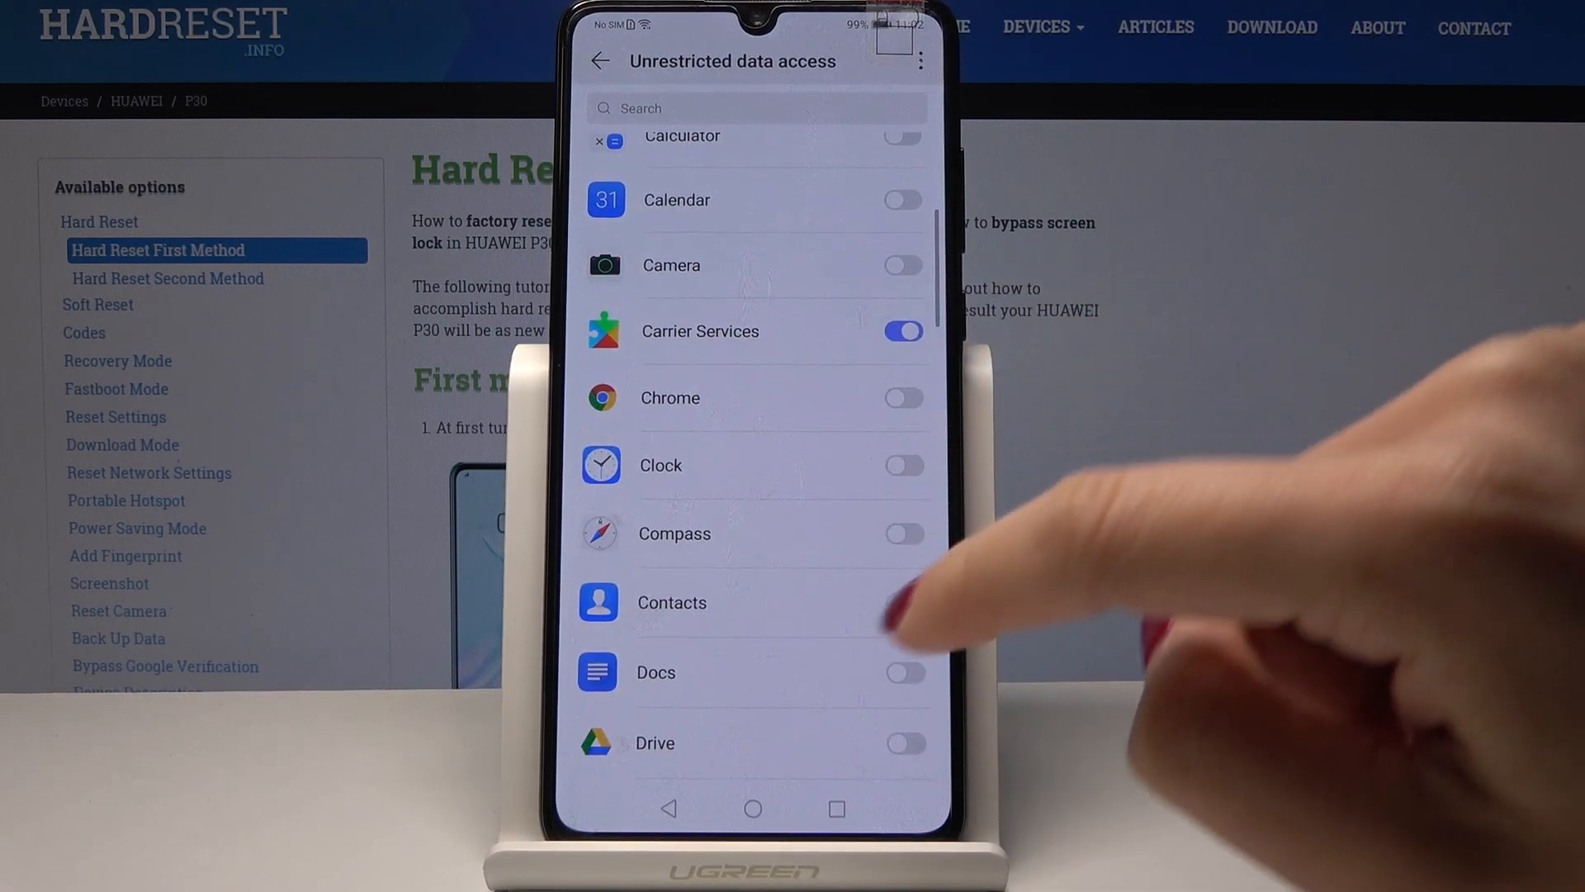
Scroll through the app list, reviewing access for Drive, Chrome, Booking.com, Maps and Messages
scroll("down", 3)
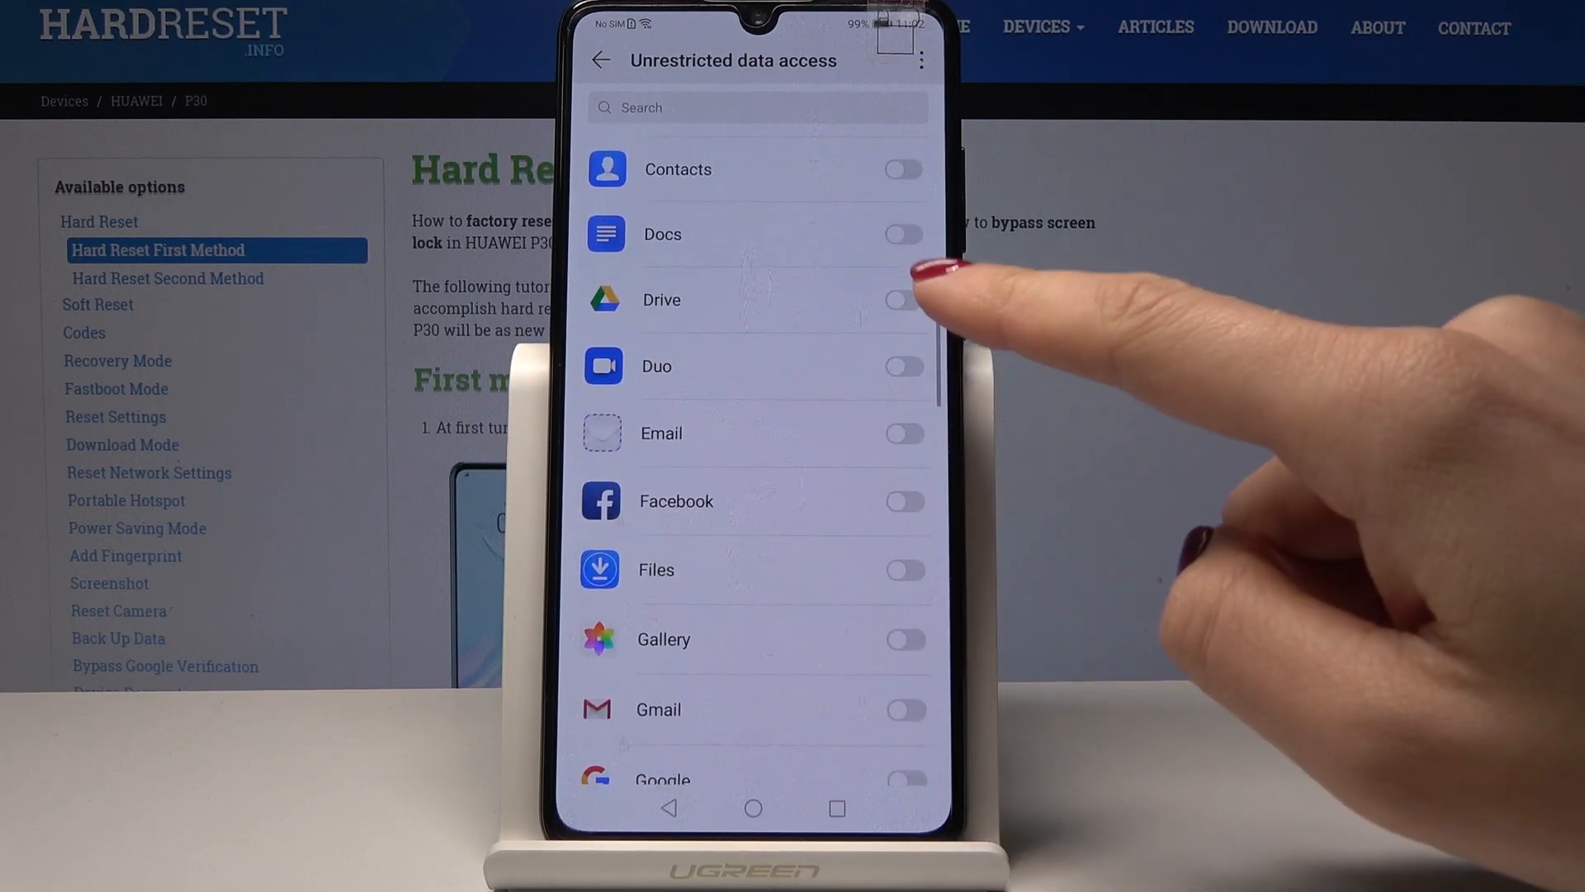
scroll("down", 3)
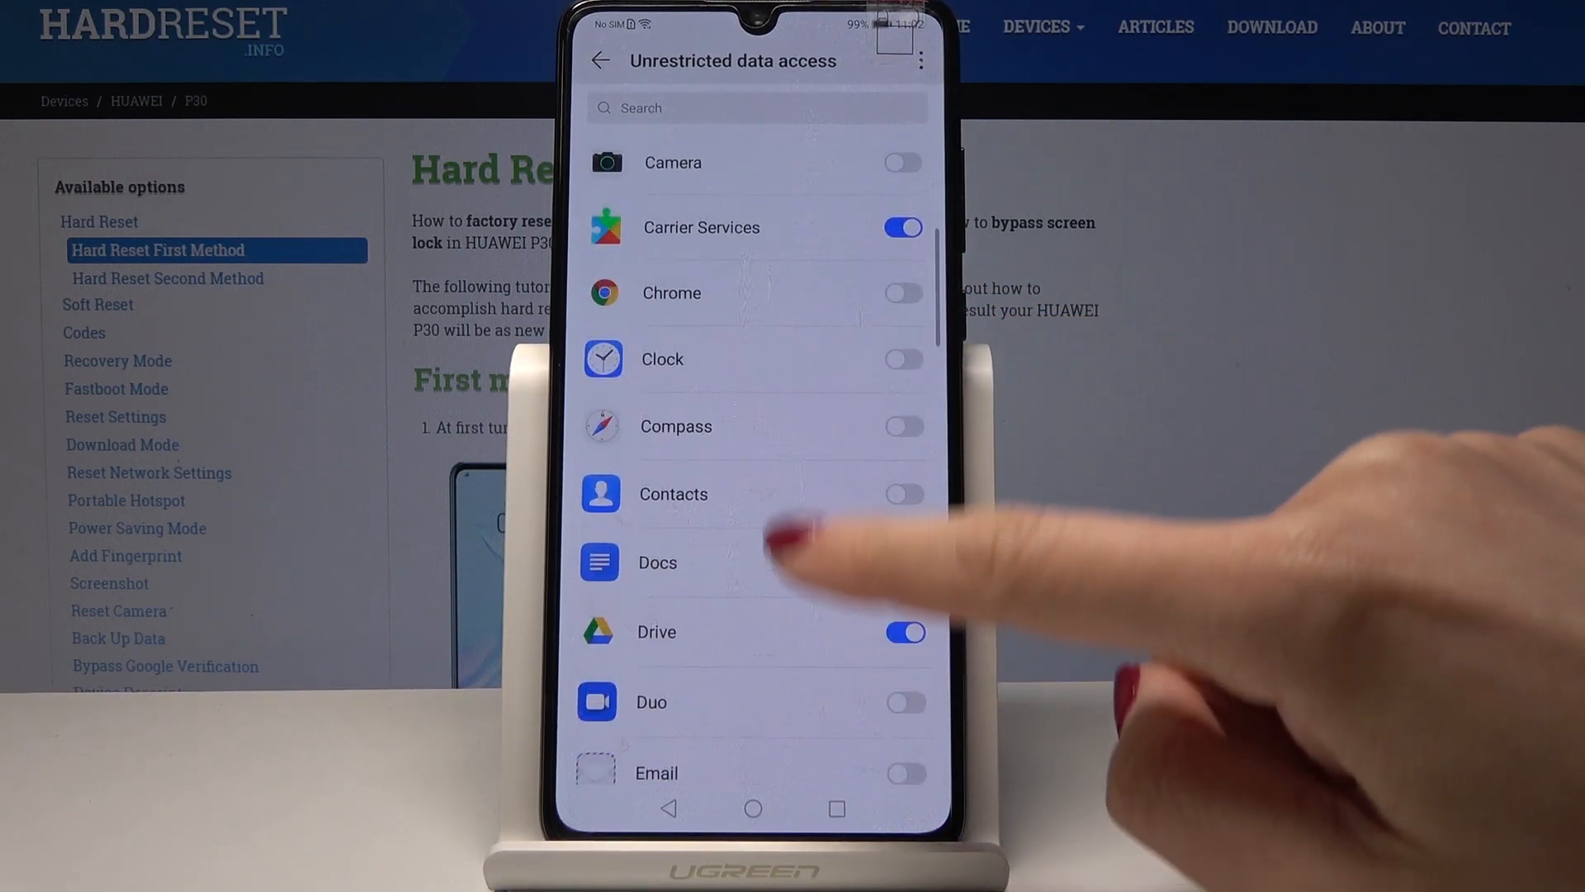
scroll("up", 3)
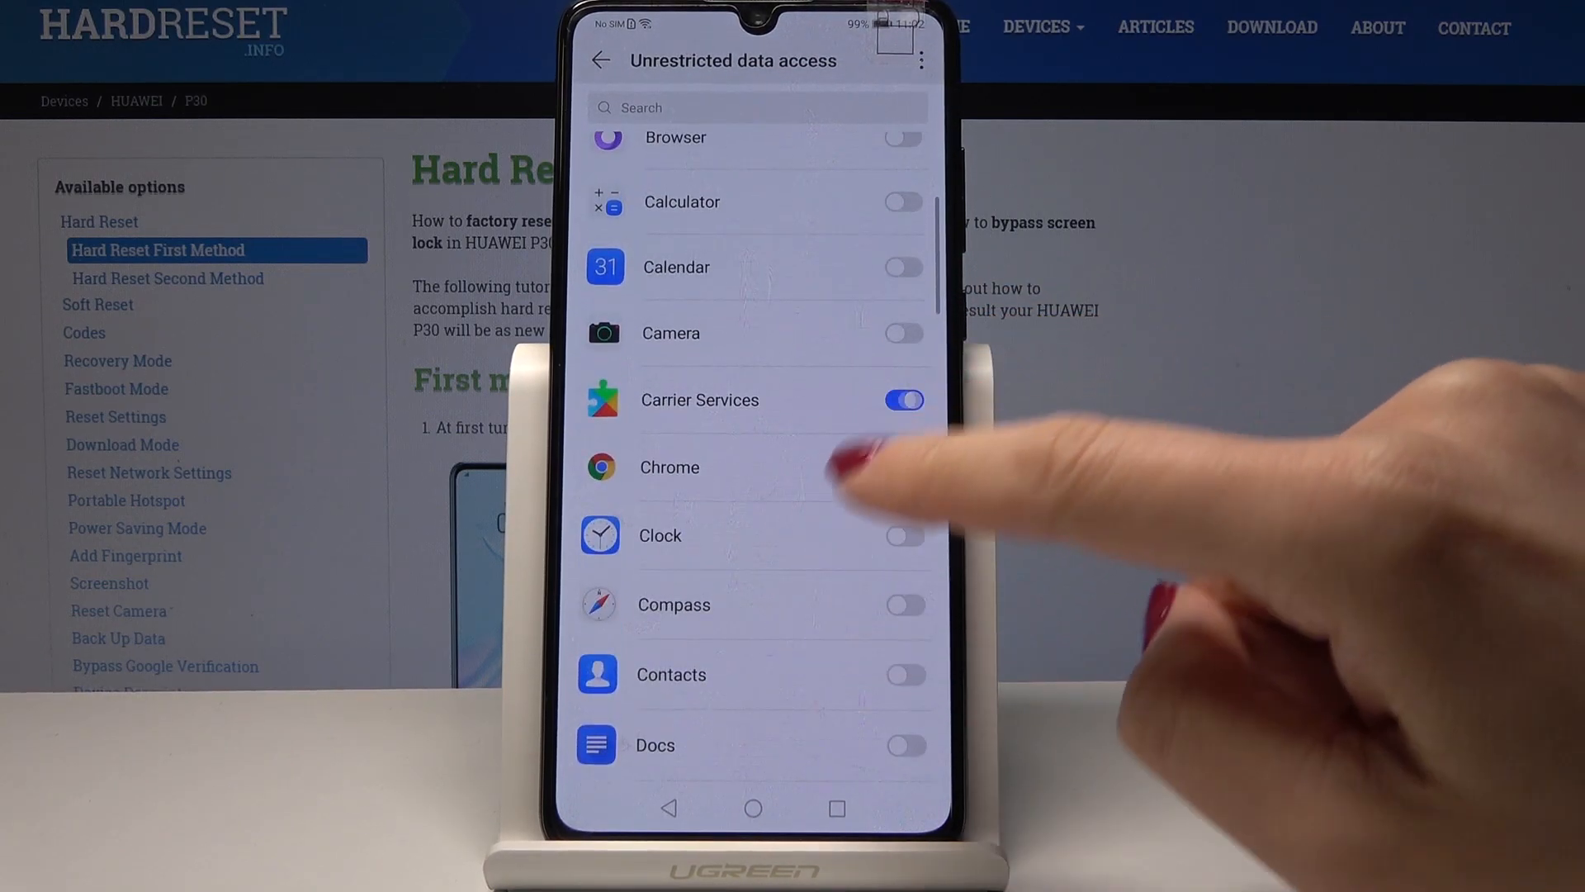
scroll("down", 3)
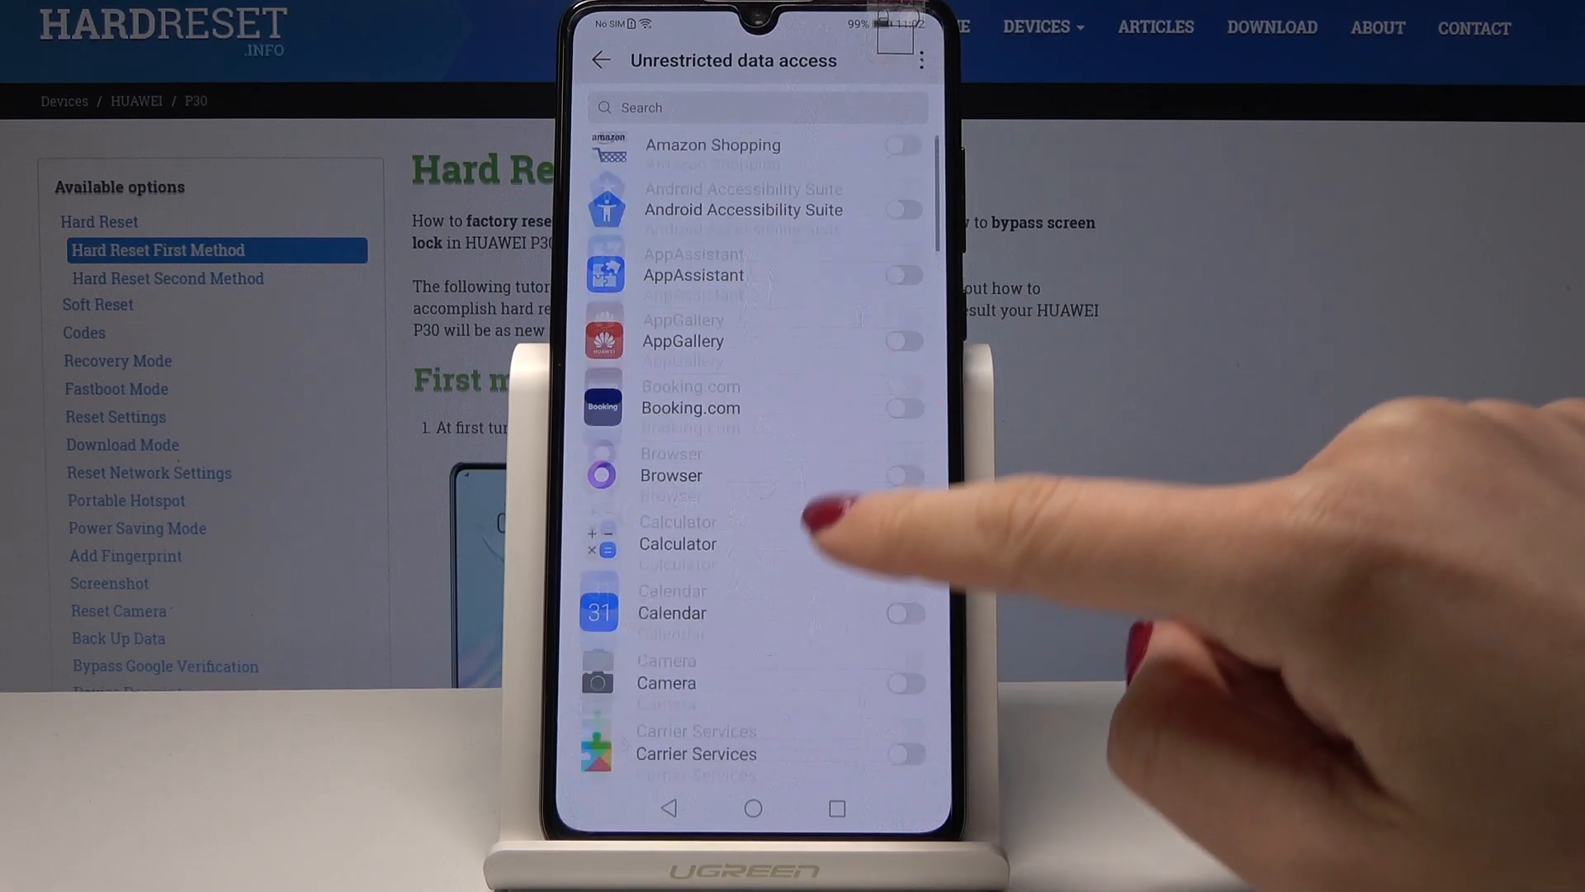
scroll("down", 3)
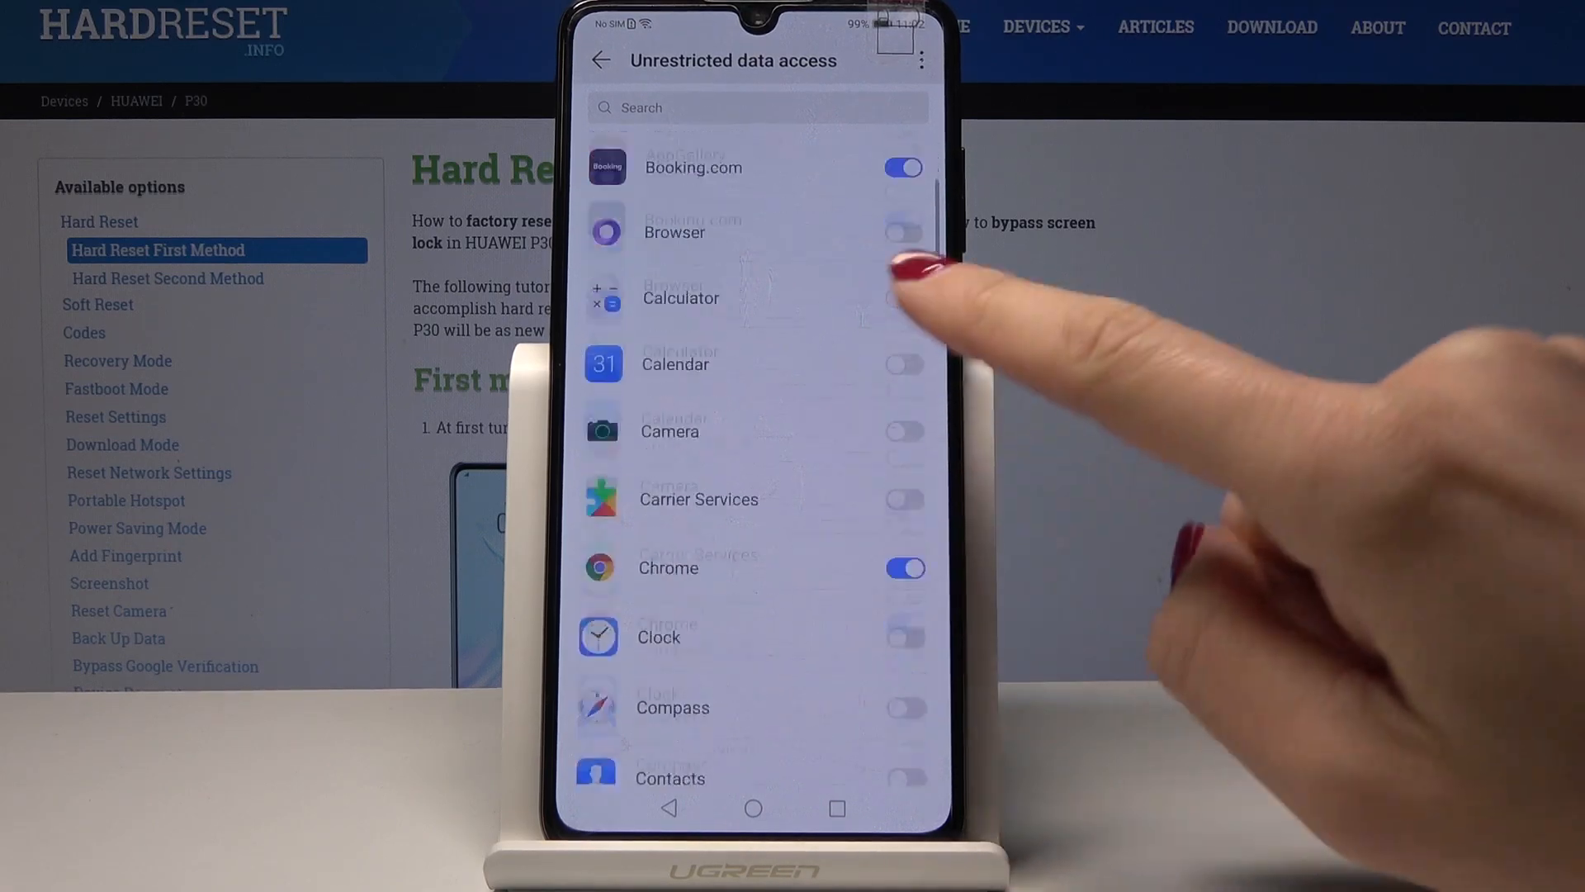
scroll("down", 3)
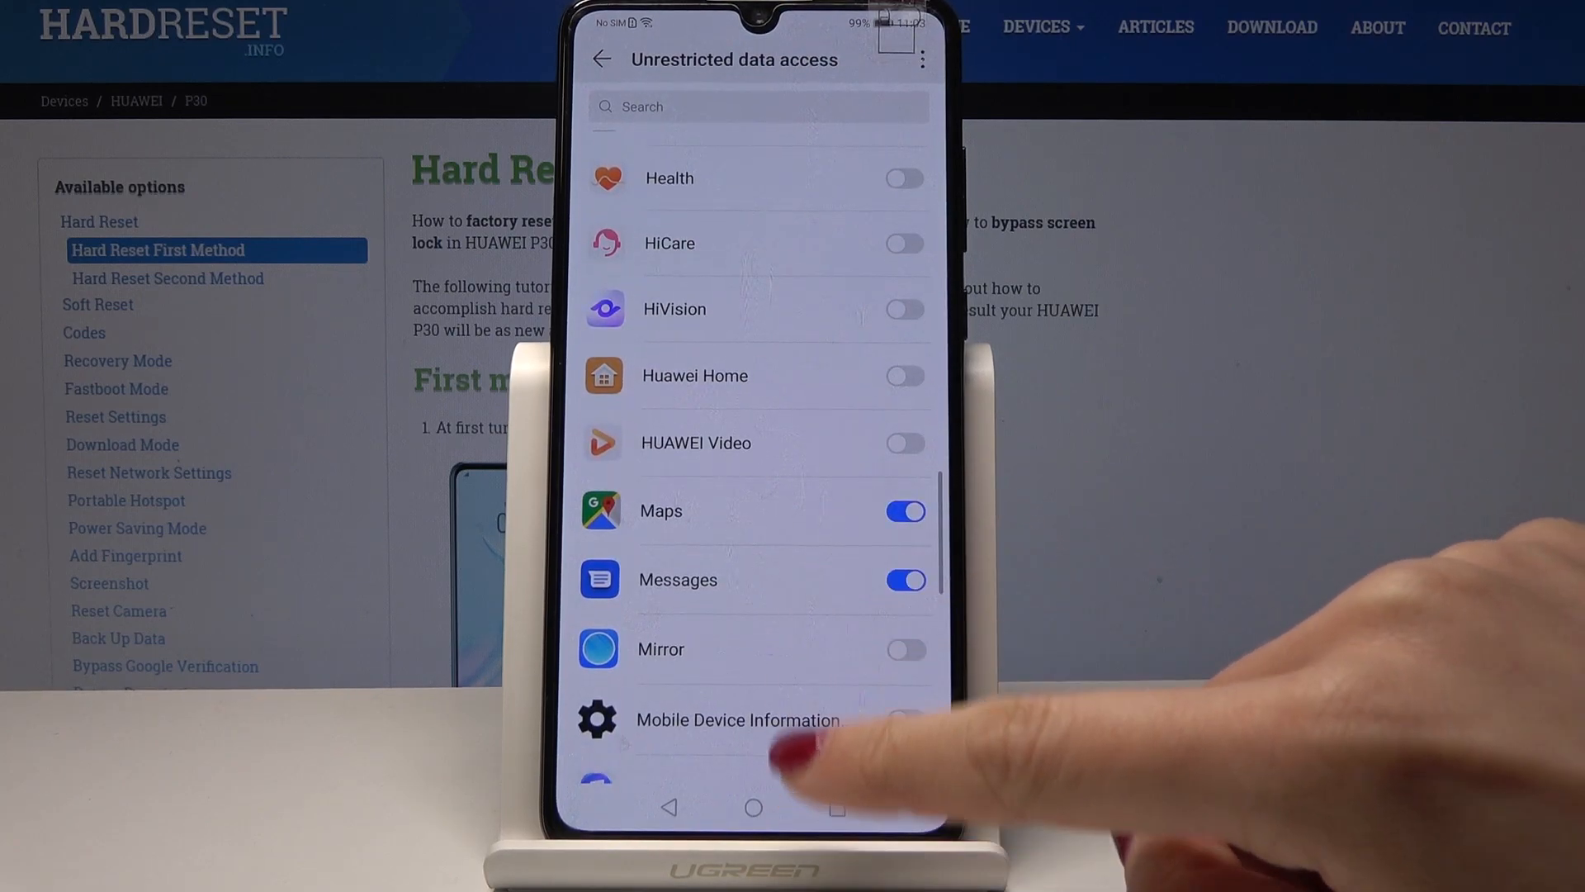
scroll("down", 3)
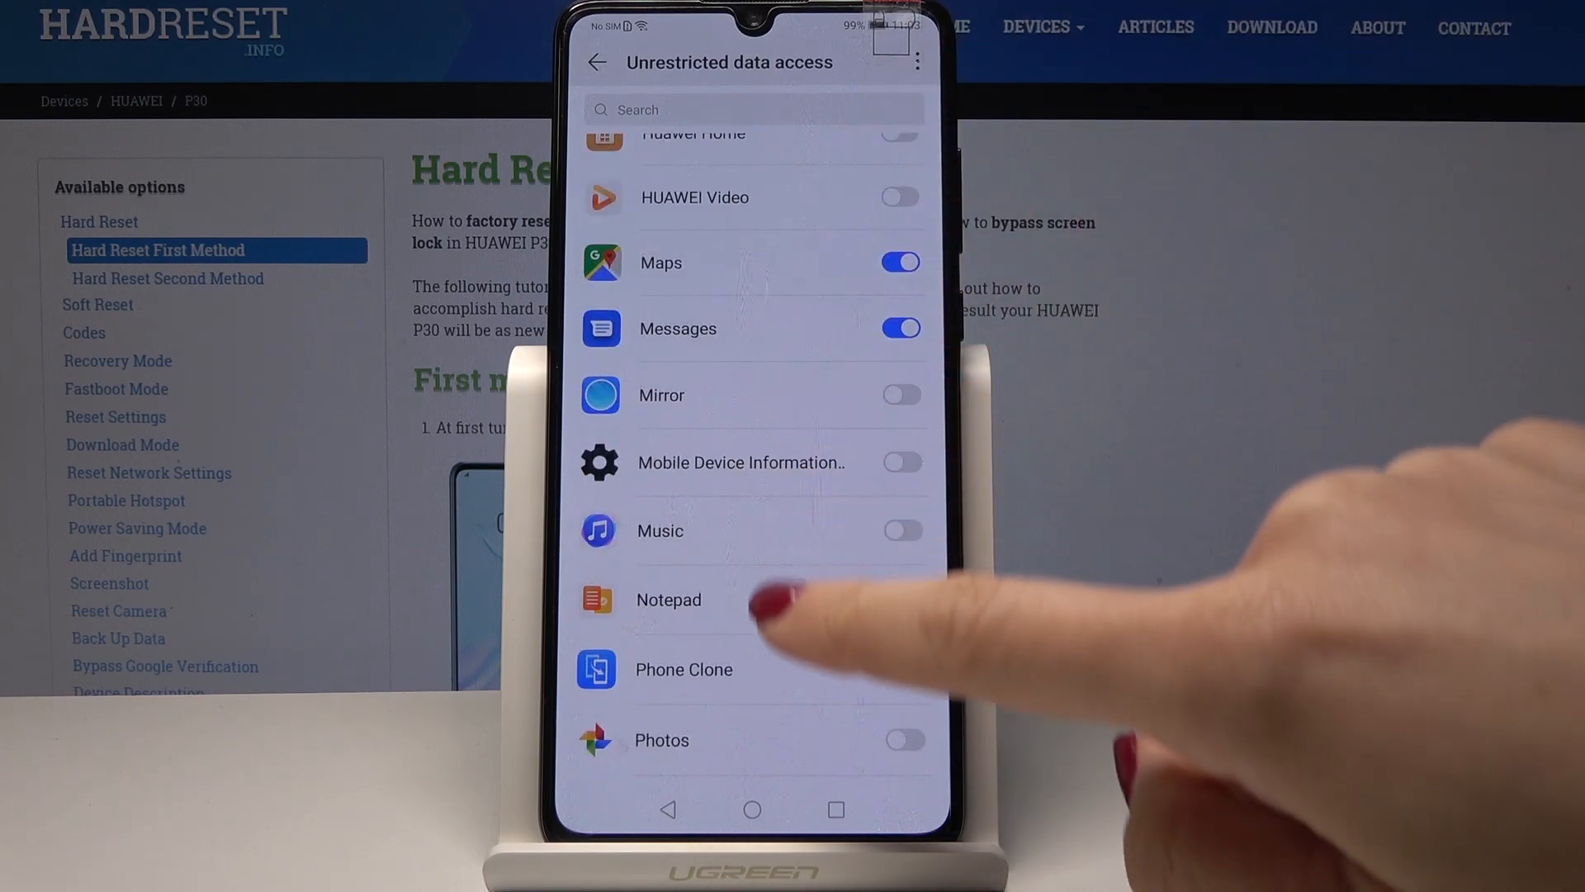
scroll("down", 3)
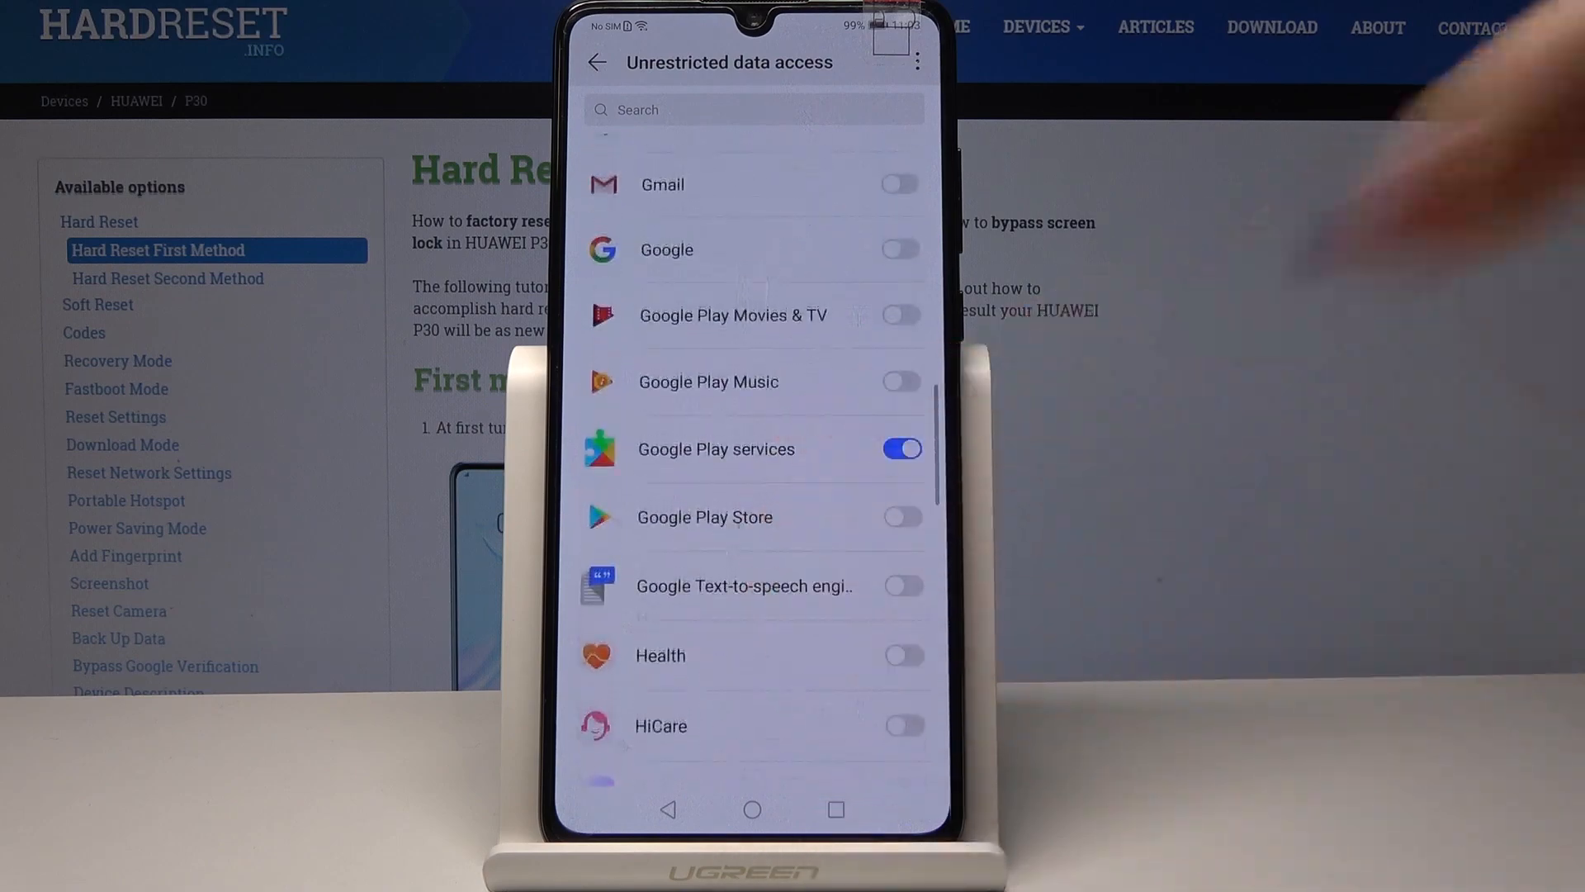